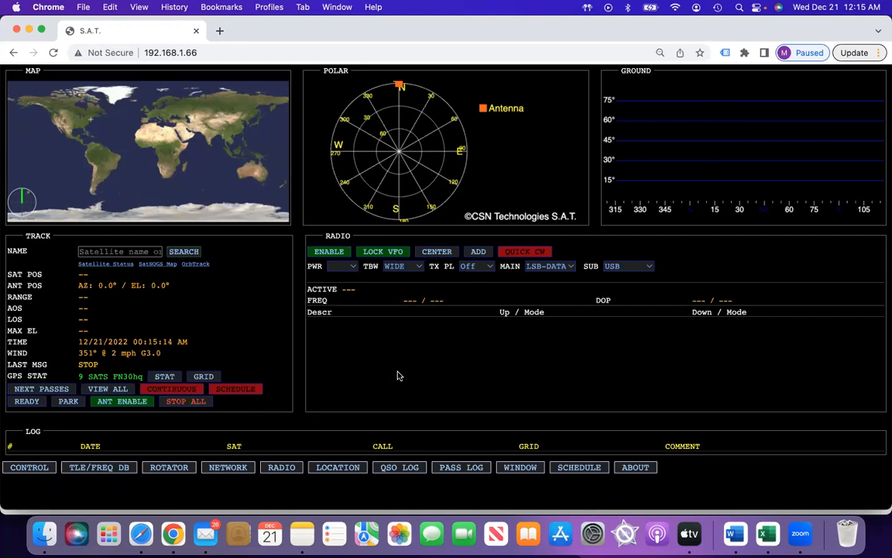
Select the satellite NAME field to begin searching for the ISS.
left_click(120, 251)
type("ISS")
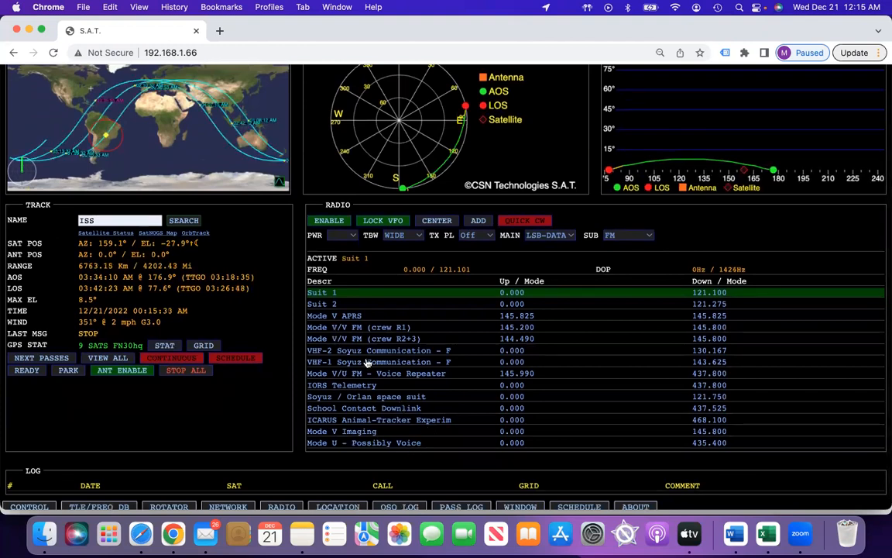
mouse_move(490, 377)
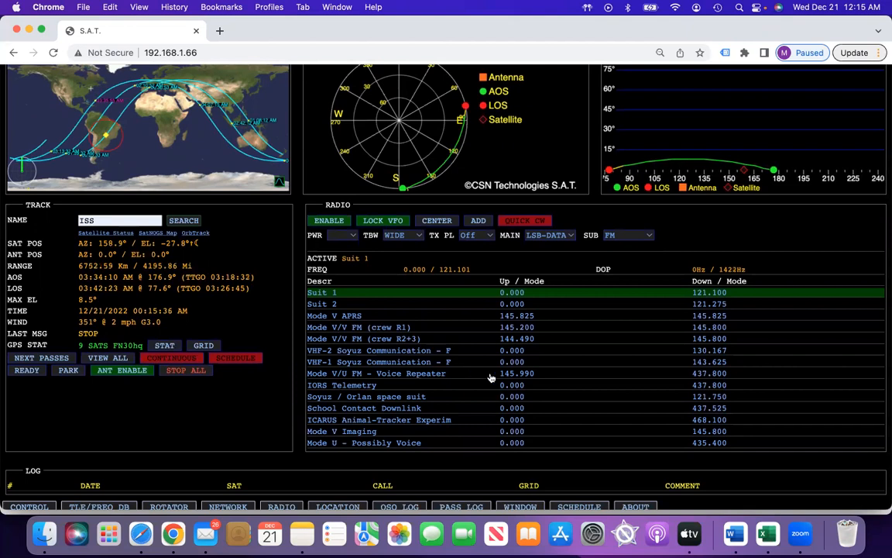
mouse_move(516, 375)
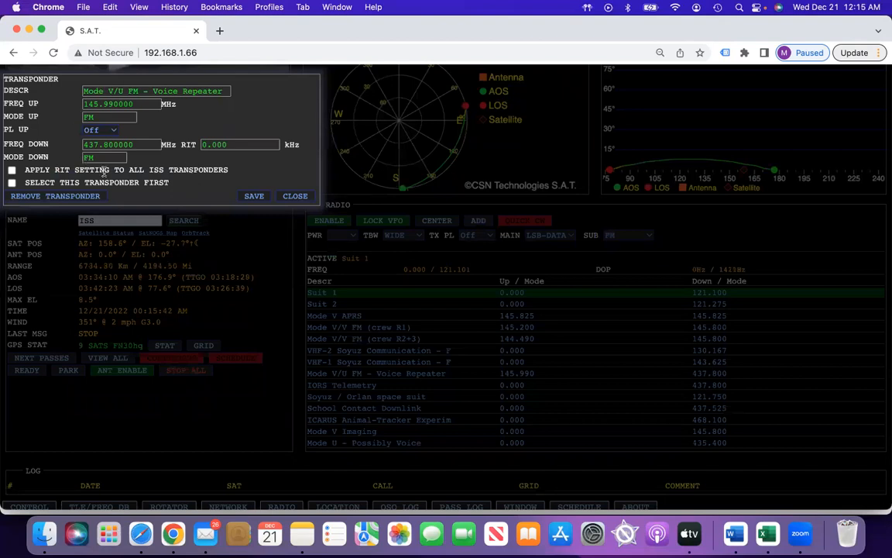
Choose the uplink PL tone for the ISS FM voice repeater.
left_click(99, 129)
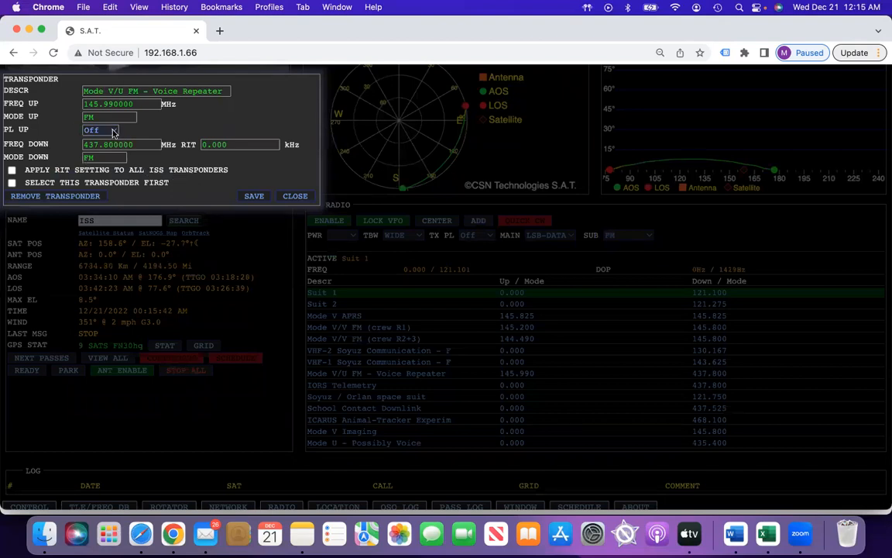
left_click(113, 130)
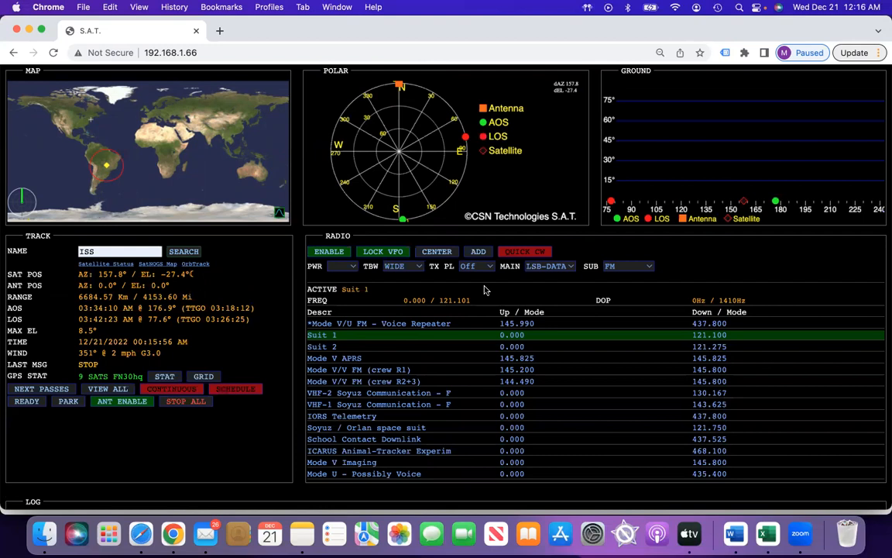
Stop all ISS tracking with STOP ALL, clearing the active transponder.
left_click(379, 323)
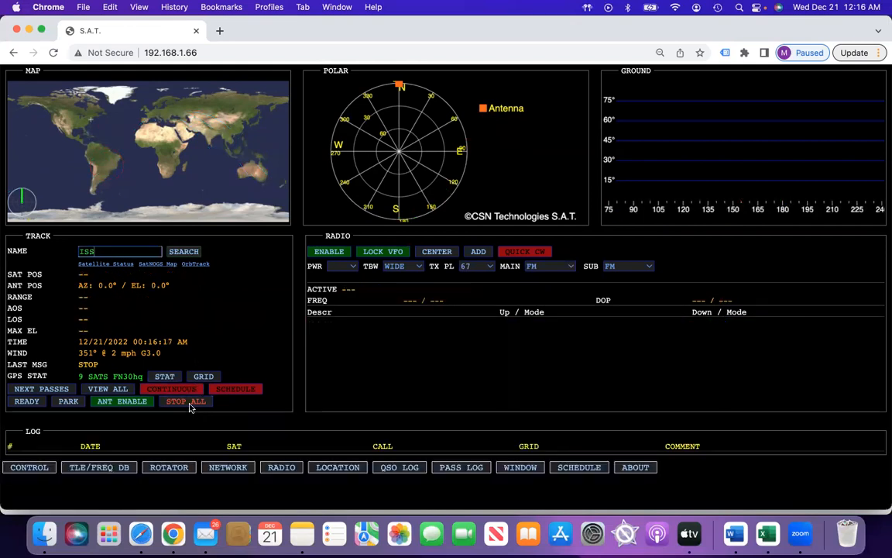
Search for RS-44, activate its Mode V/U - Transponder and open its editor.
left_click(120, 251)
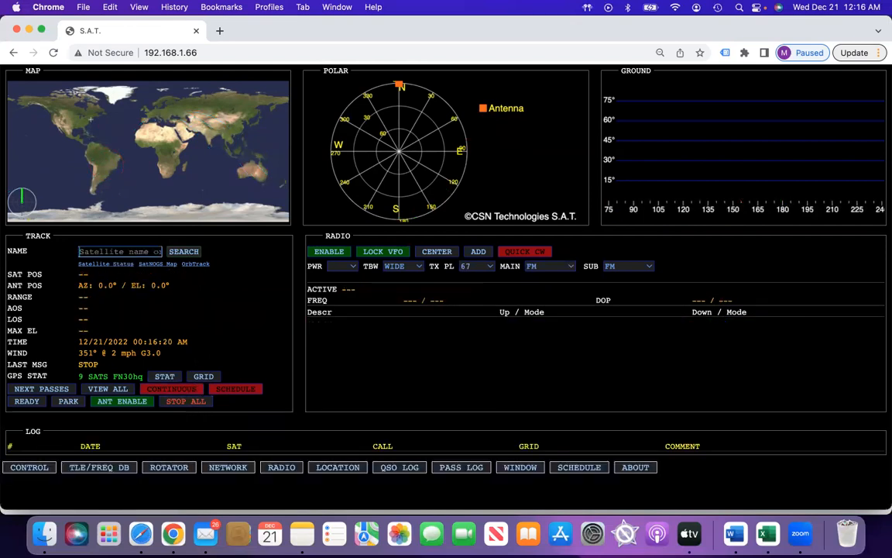
type("rs-")
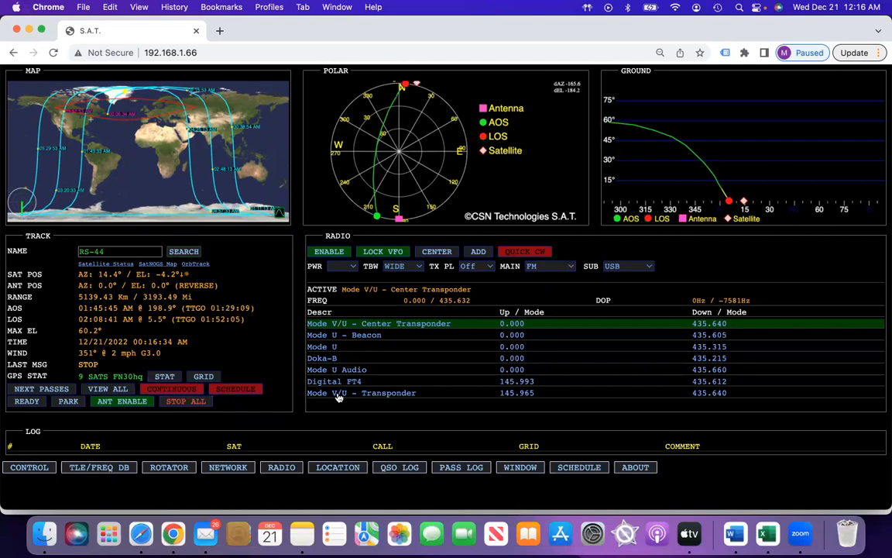
left_click(361, 393)
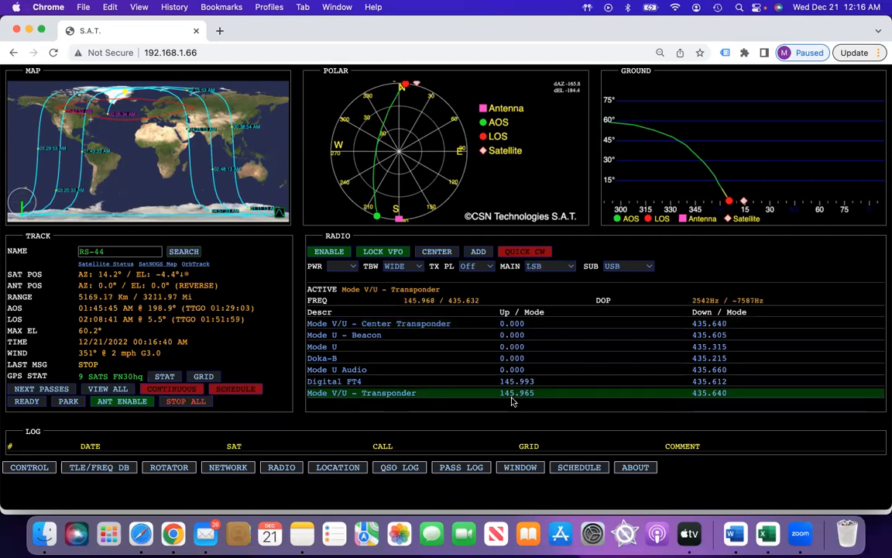
double_click(362, 393)
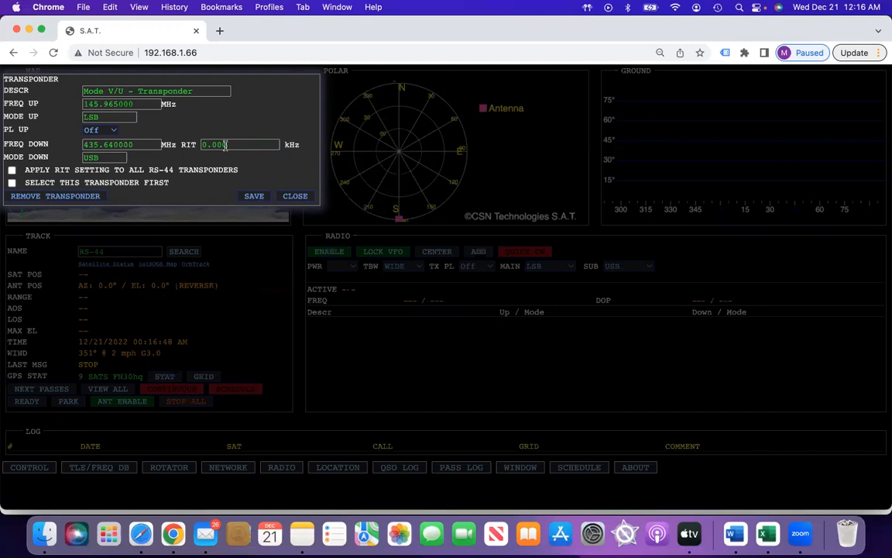
Tick SELECT THIS TRANSPONDER FIRST for the RS-44 Mode V/U transponder.
left_click(254, 195)
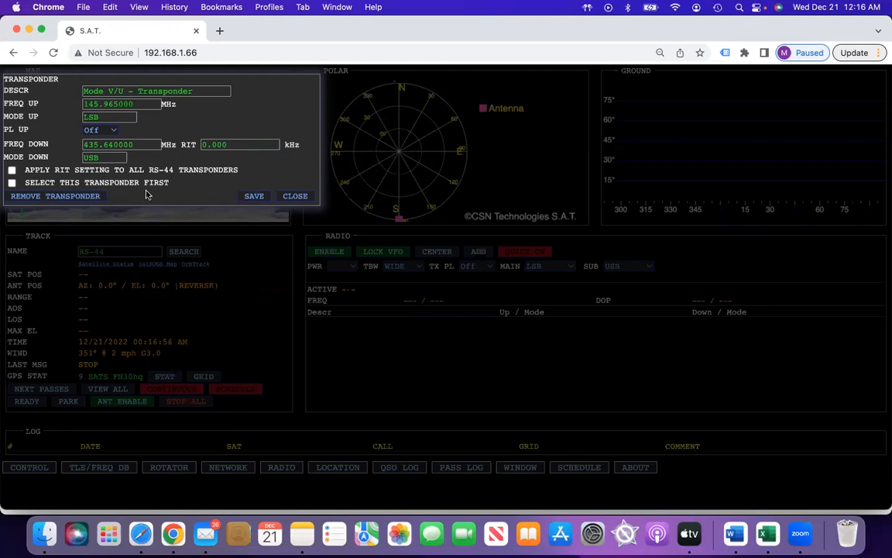
left_click(11, 182)
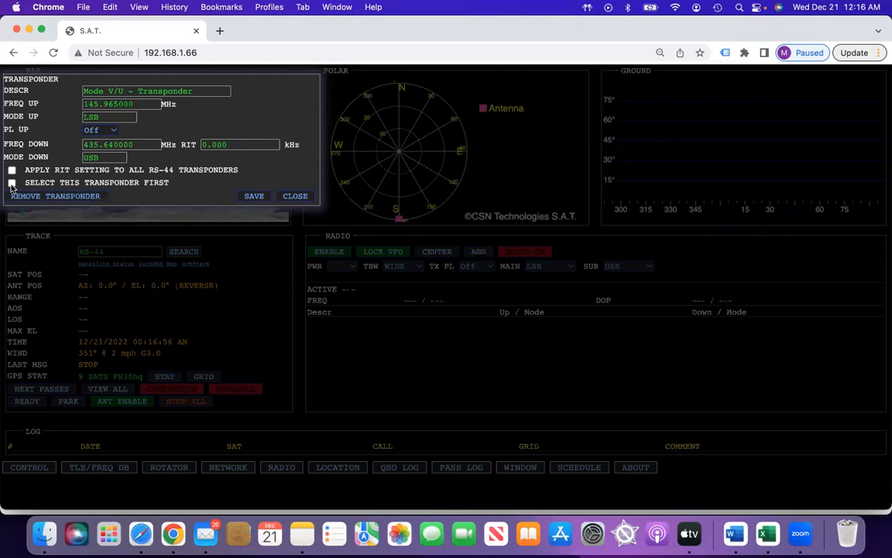
left_click(11, 182)
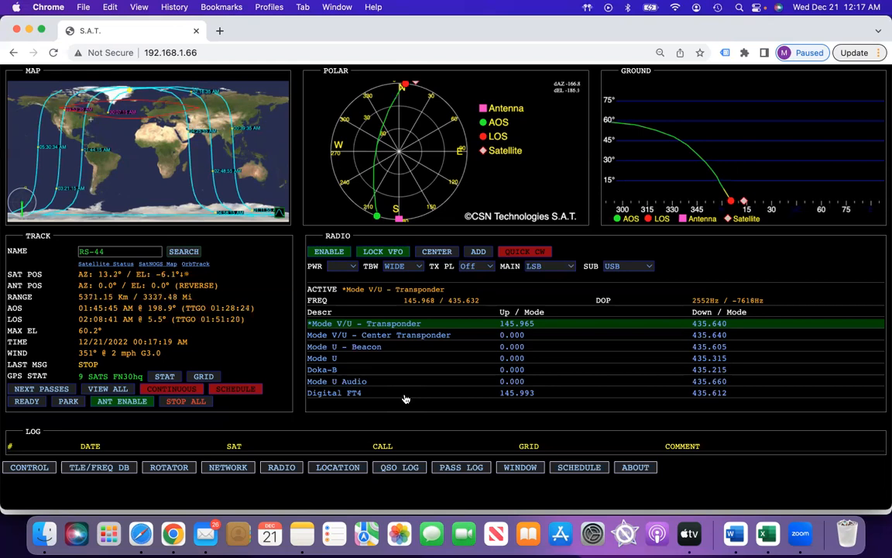
mouse_move(513, 46)
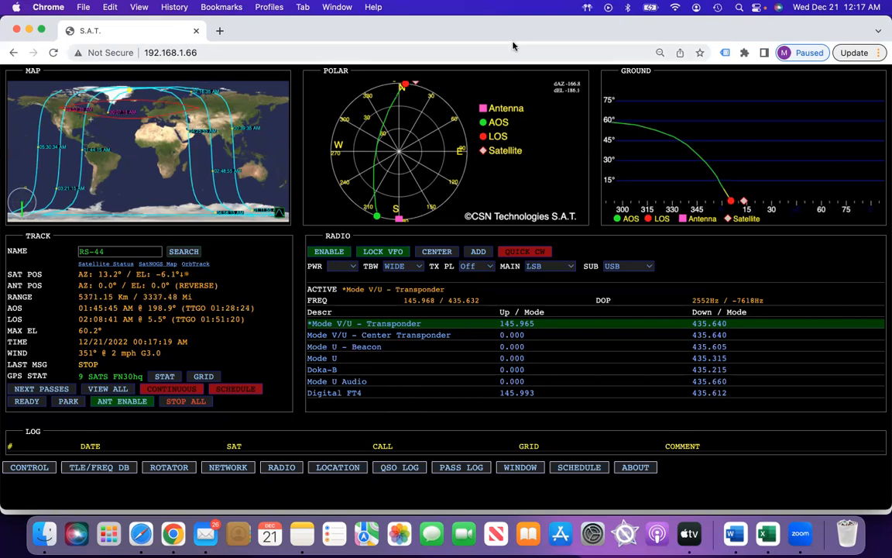